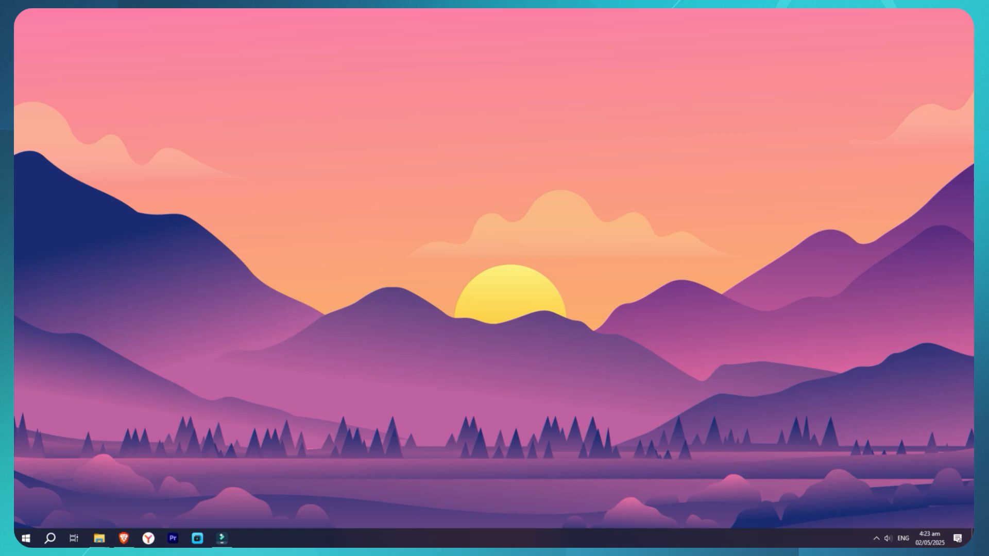
# Step: Launch XSplit VCam from the taskbar to bring up its Sign In / Sign Up window
pyautogui.click(246, 539)
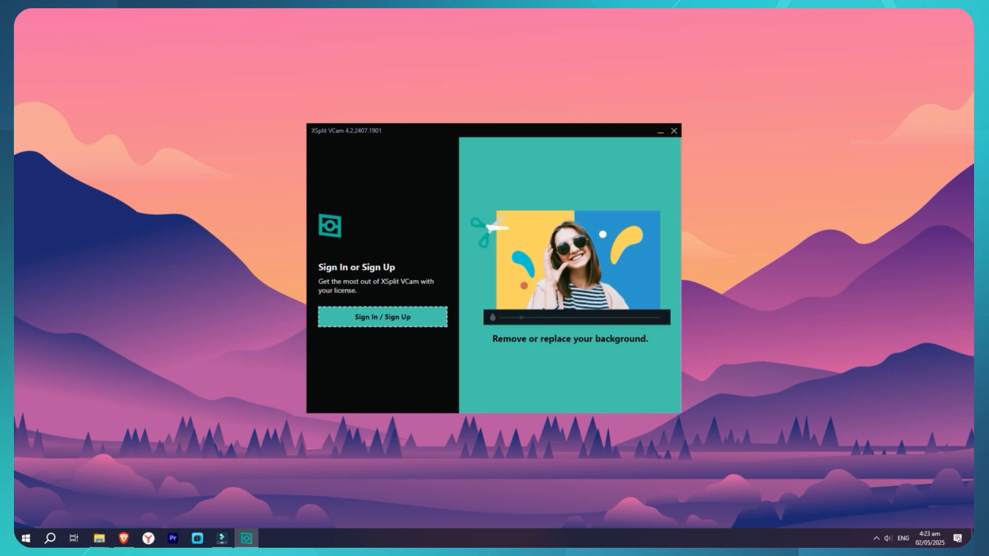
pyautogui.moveTo(381, 316)
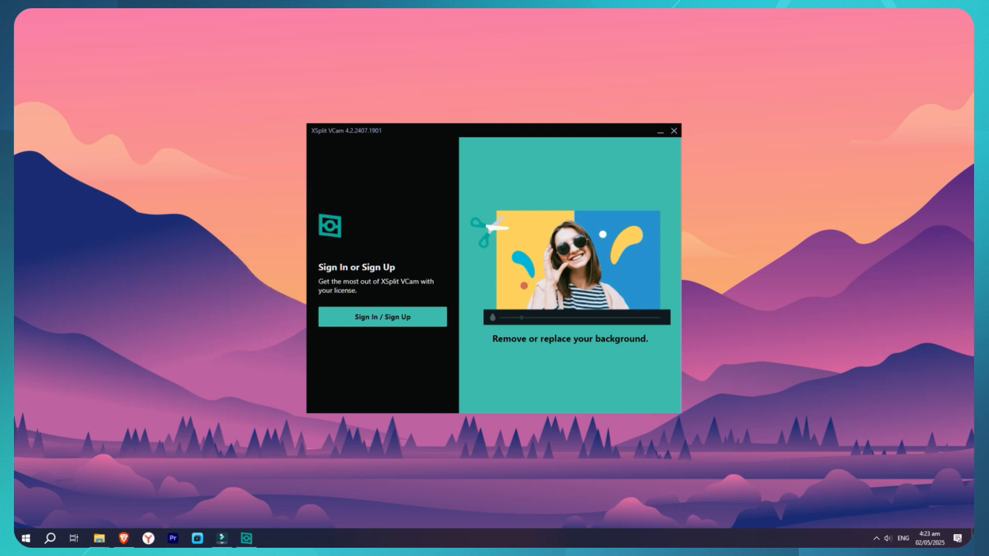
# Step: Close the XSplit VCam window, refresh the desktop, and bring up the Run dialog
pyautogui.click(674, 130)
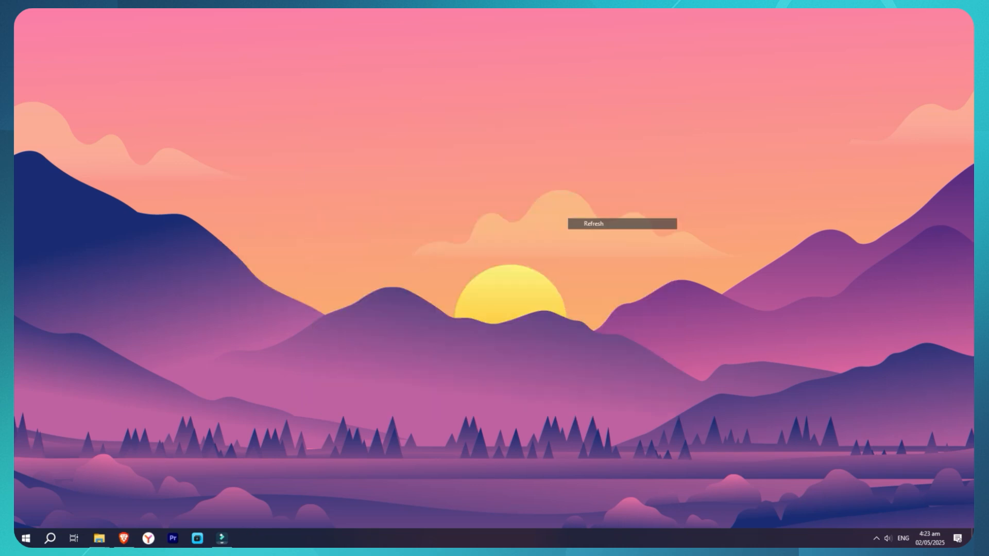
pyautogui.click(592, 223)
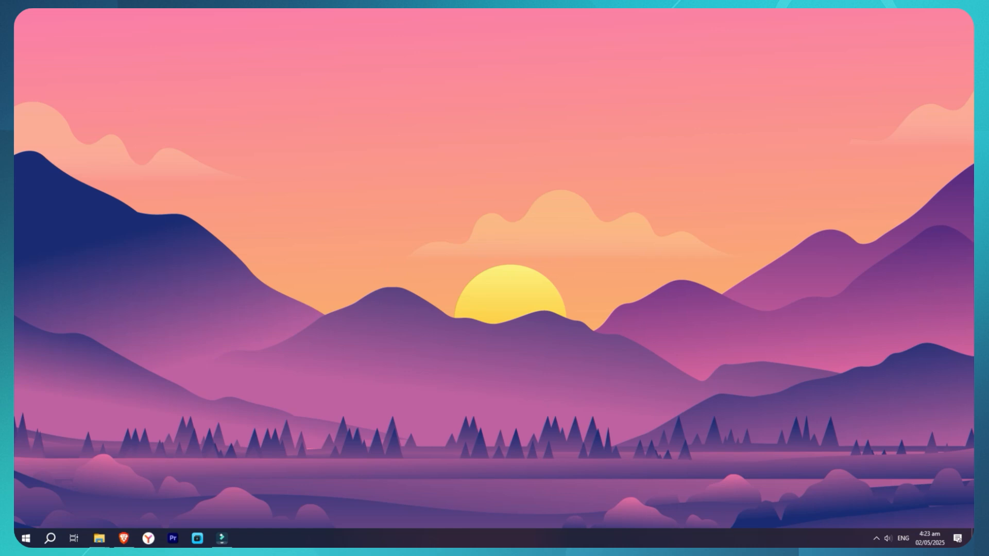
pyautogui.press('Win+r')
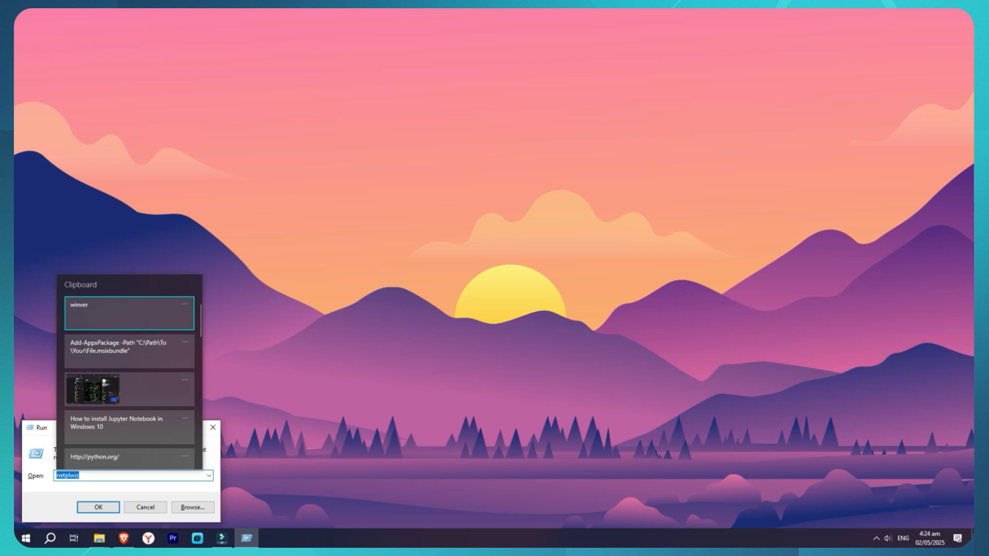
# Step: Run winver from clipboard history, then dismiss About Windows showing 22H2, build 19045.3208
pyautogui.click(98, 507)
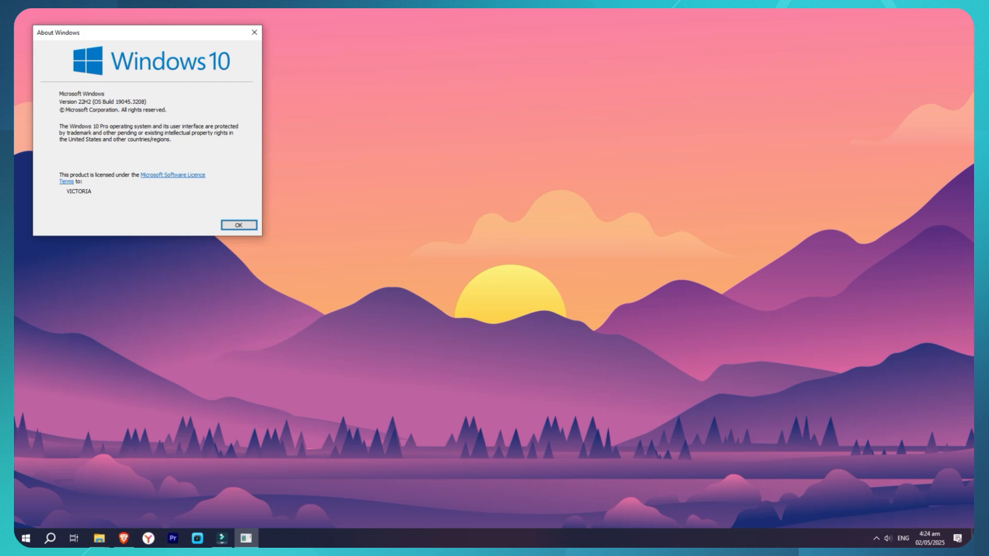
pyautogui.click(238, 225)
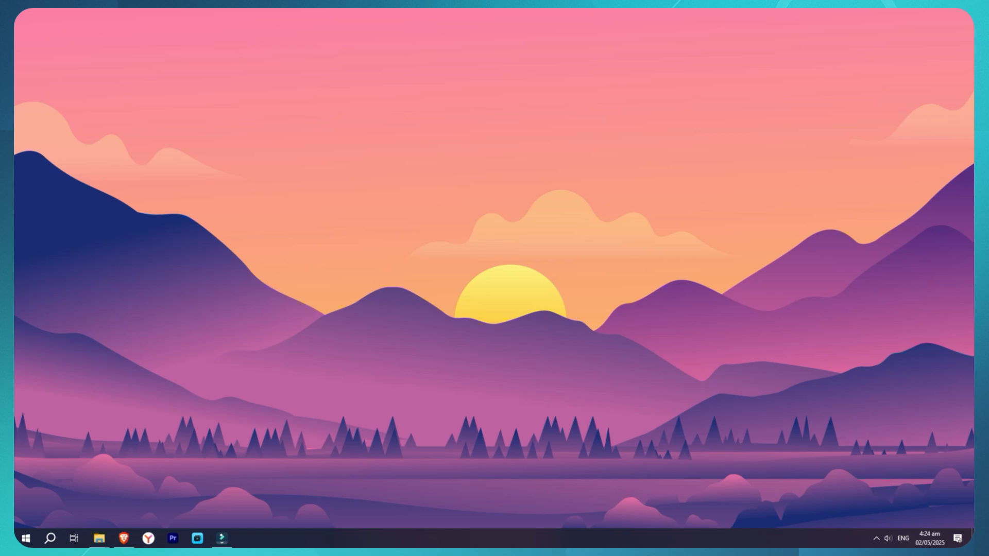
# Step: Open Windows PowerShell as administrator and paste the Add-AppxPackage -Path command for the msixbundle
pyautogui.write('power')
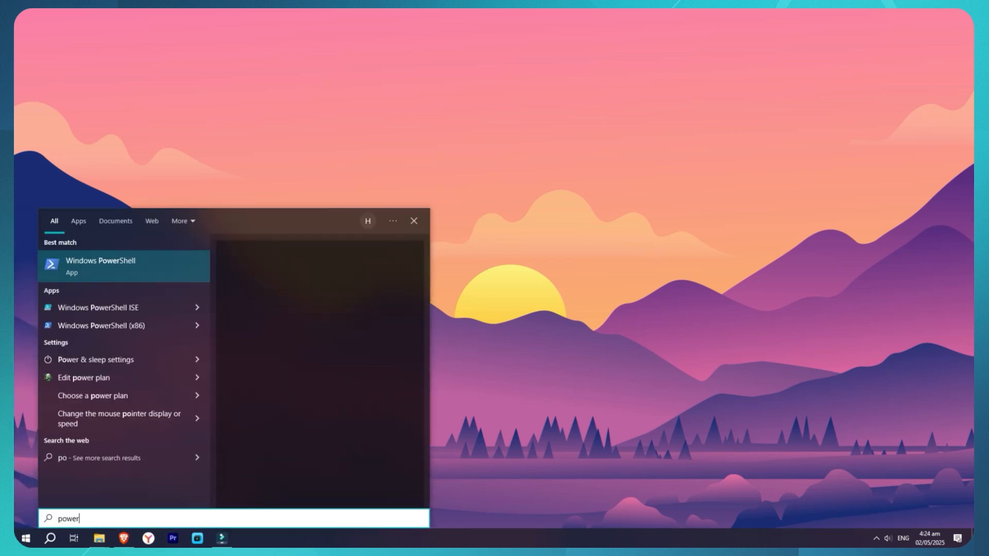
pyautogui.click(100, 266)
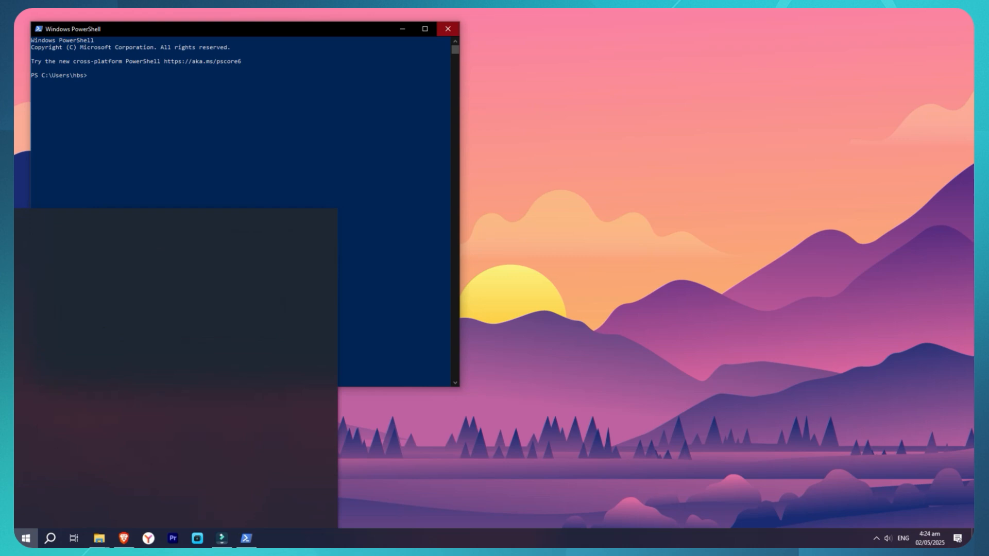
pyautogui.write('power')
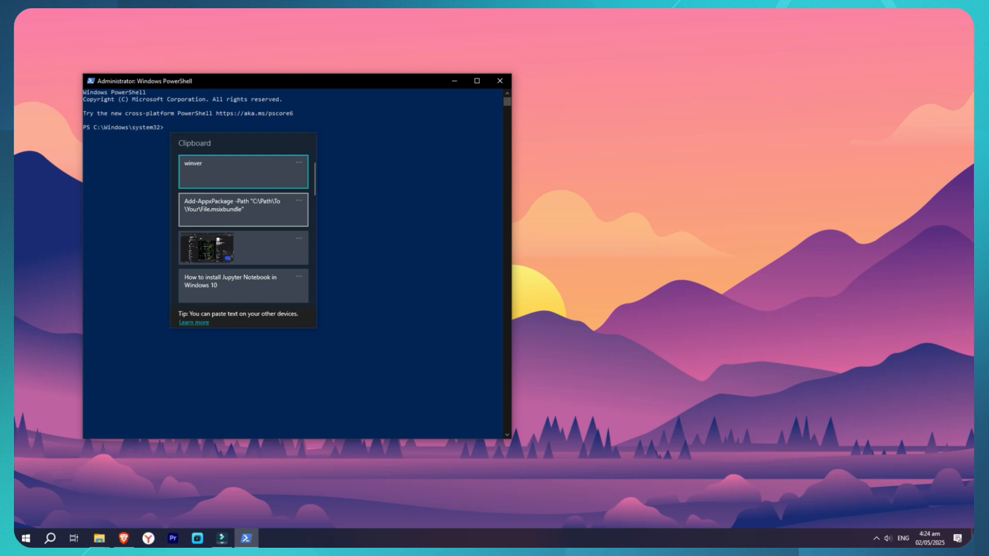
pyautogui.click(242, 208)
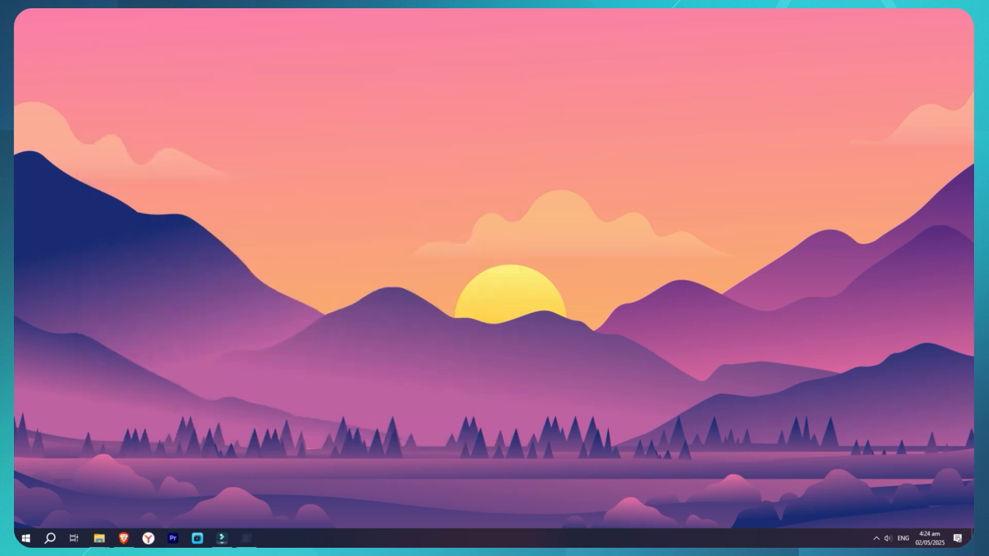
# Step: Refresh the desktop, then open the Start menu to view Recently added apps
pyautogui.rightClick(405, 223)
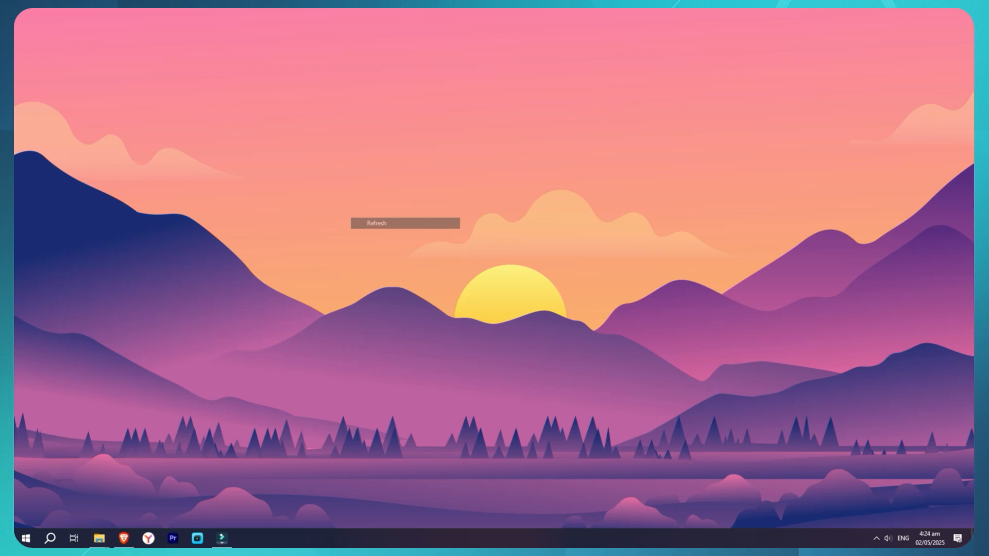
pyautogui.click(376, 222)
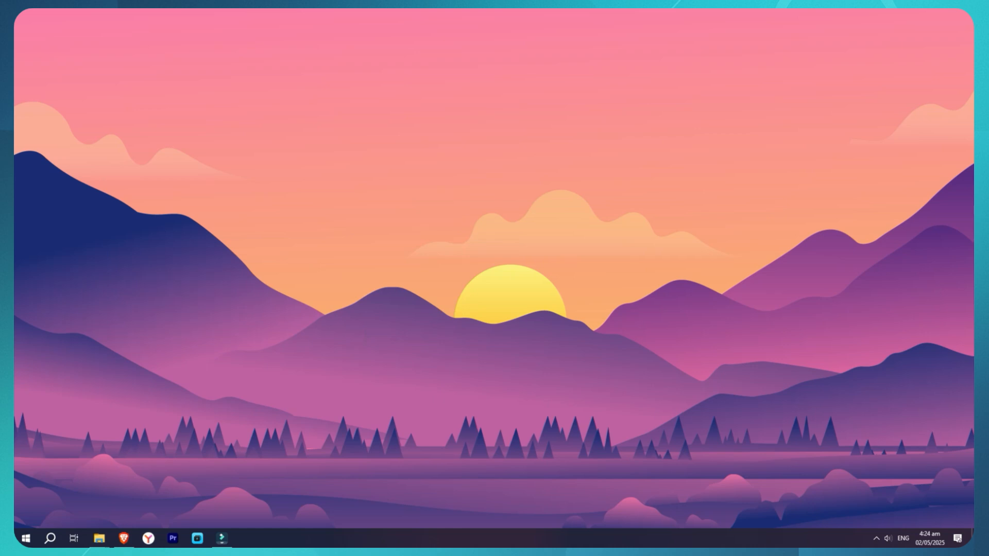
pyautogui.click(25, 539)
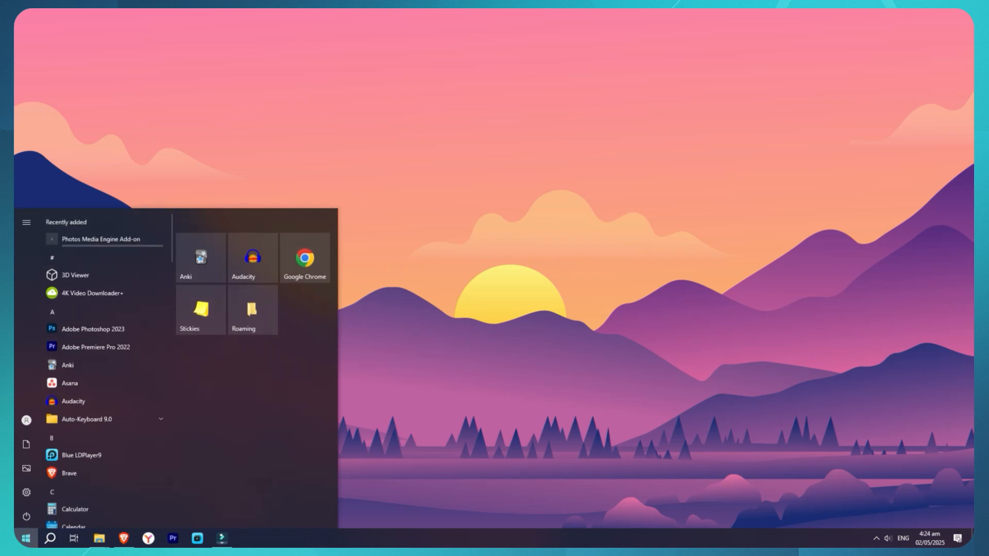